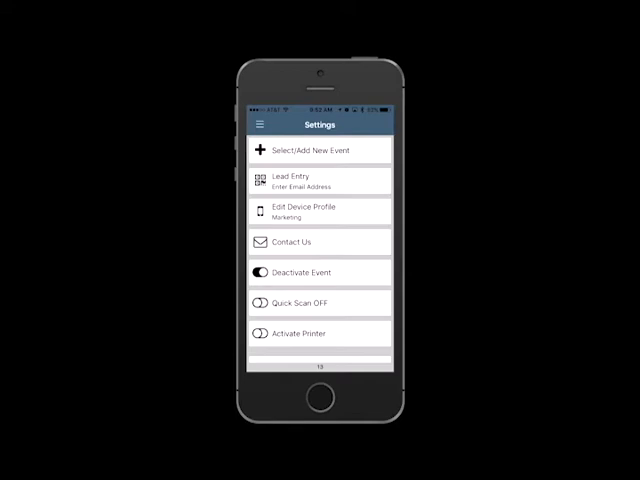
# Toggle Deactivate Event on the Settings screen to bring up the deactivation confirmation
pyautogui.click(262, 272)
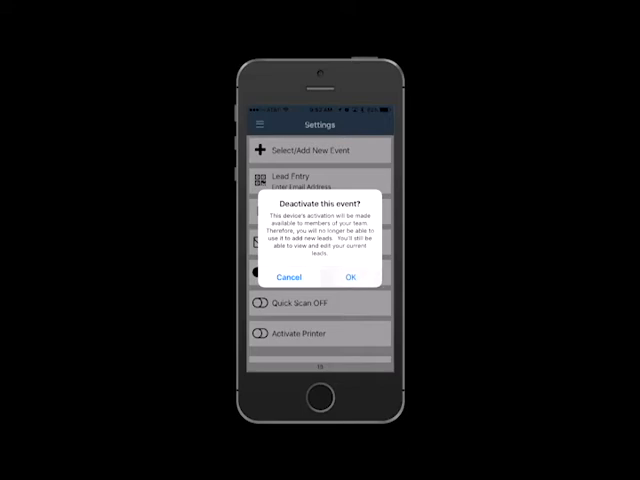
# Confirm deactivating the event, then confirm reactivating it with YES
pyautogui.click(350, 277)
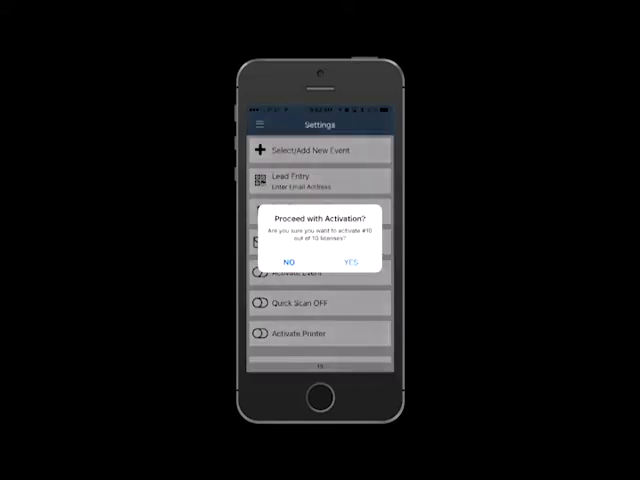
pyautogui.click(352, 259)
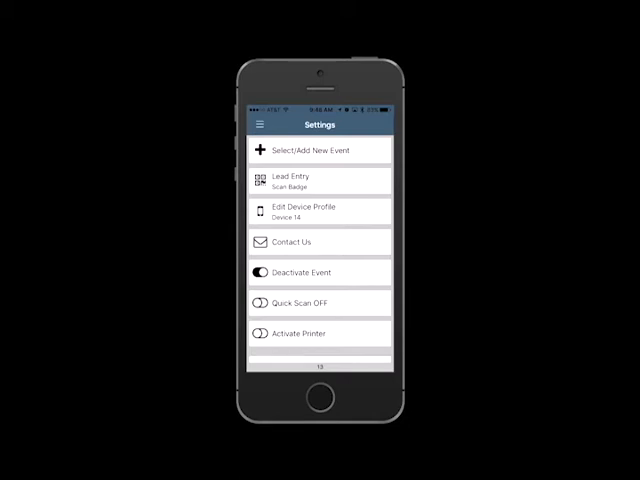
# Log in to a new event, set lead entry to Enter Email Address, and label the device 'marketing'
pyautogui.click(318, 149)
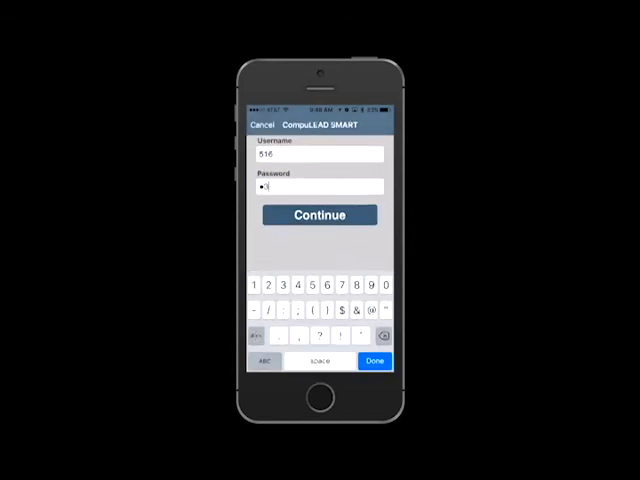
pyautogui.click(319, 215)
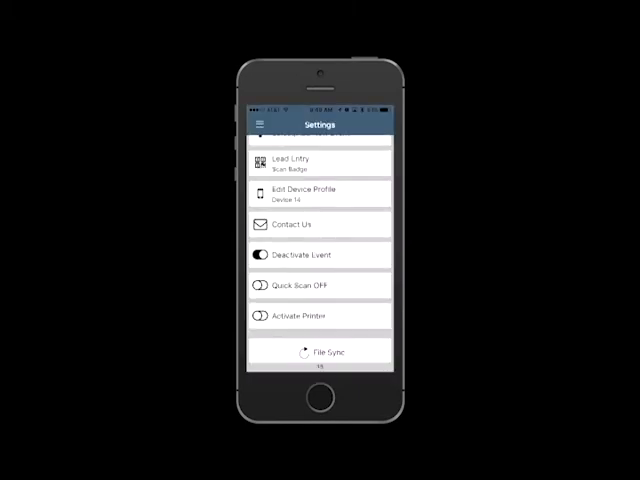
pyautogui.click(320, 163)
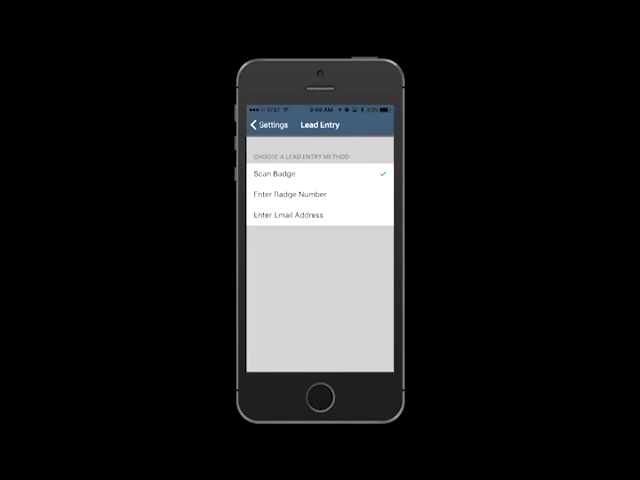
pyautogui.click(300, 215)
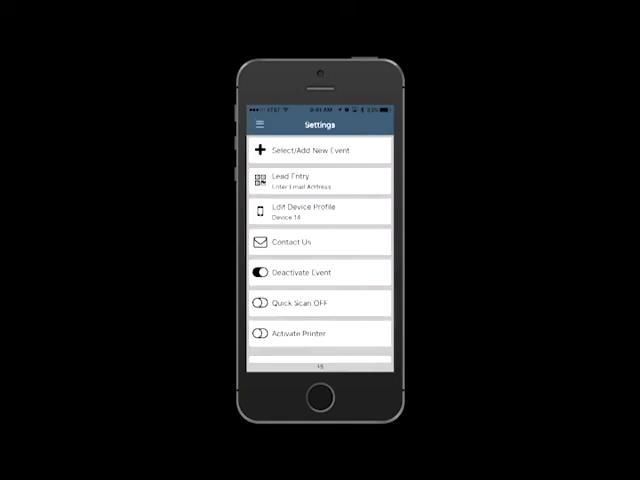
pyautogui.click(318, 212)
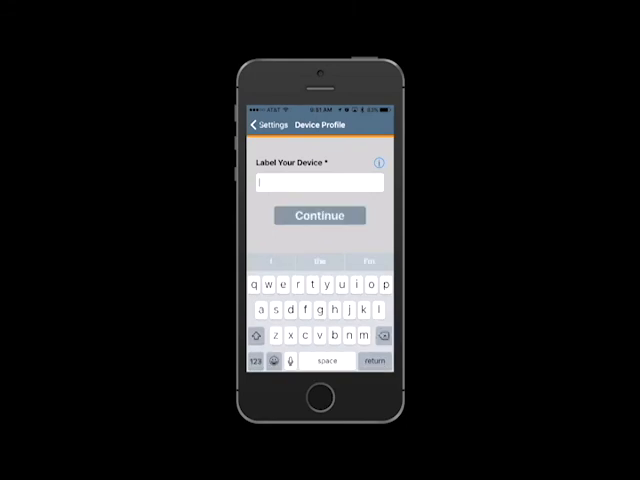
pyautogui.write('marketing')
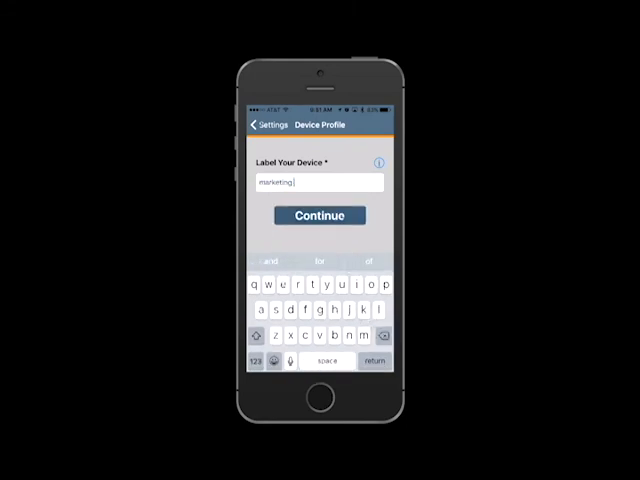